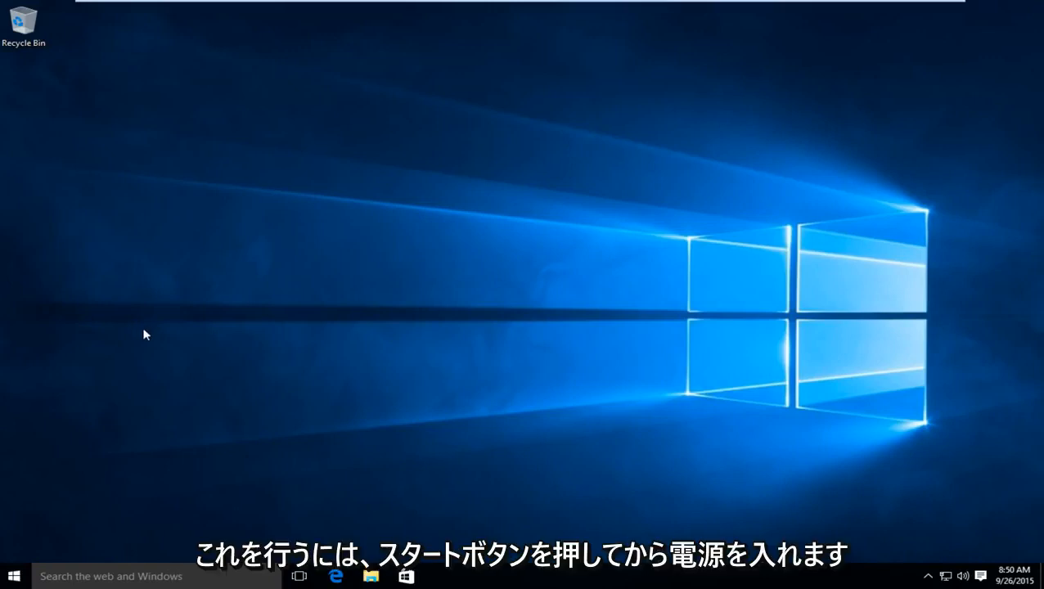
mouse_move(14, 577)
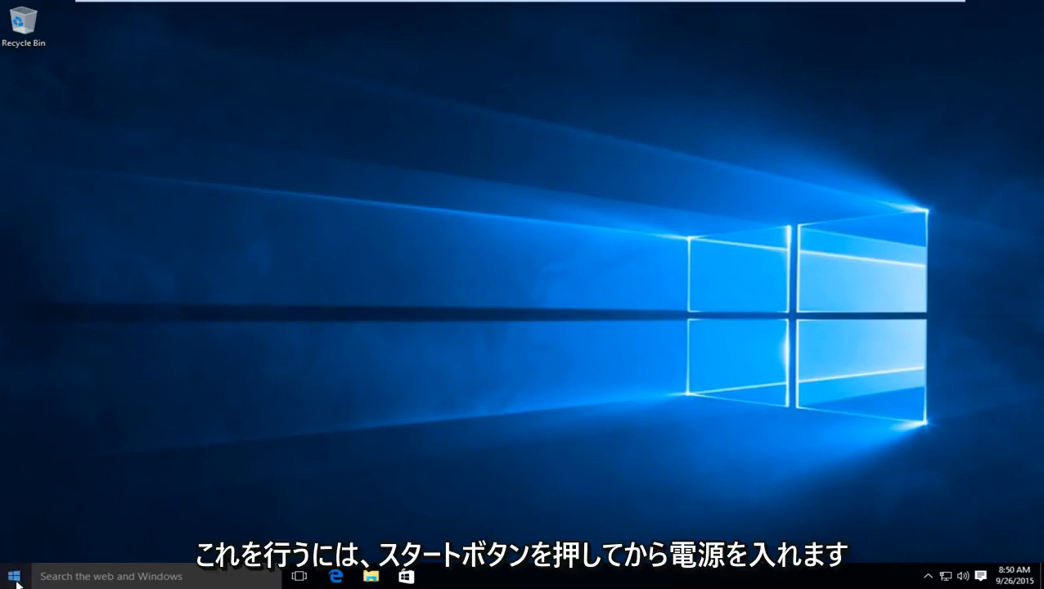
- Shift-restart Windows from the Start menu's Power options to boot into recovery
left_click(12, 576)
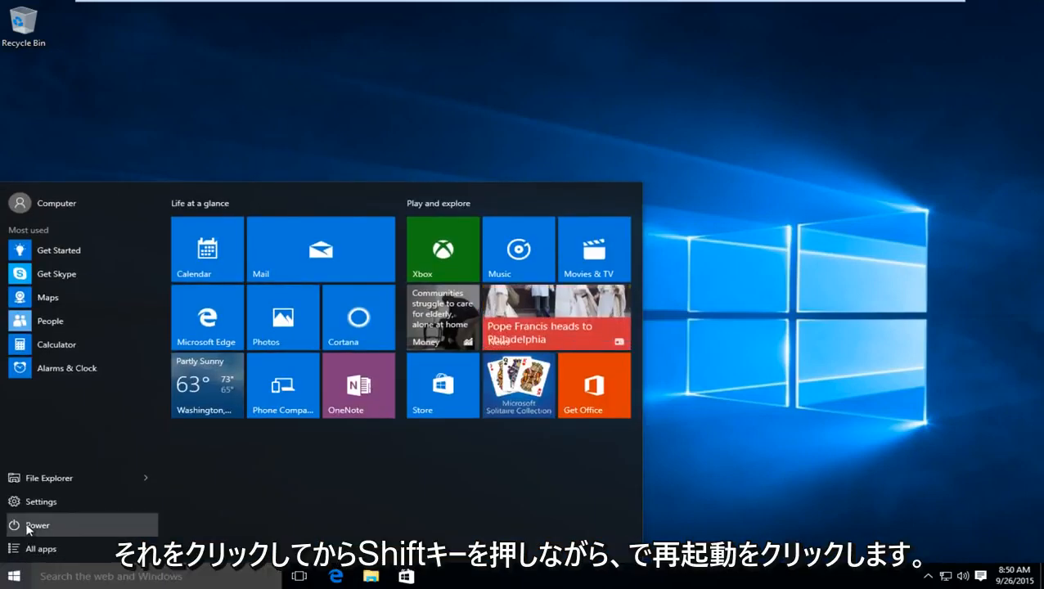
left_click(37, 525)
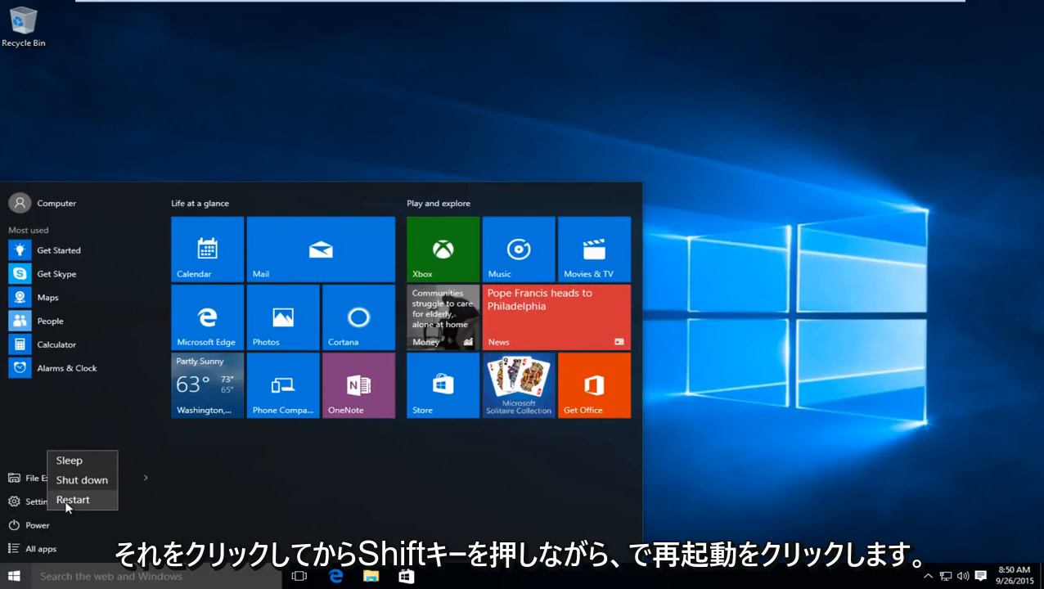
key("shift")
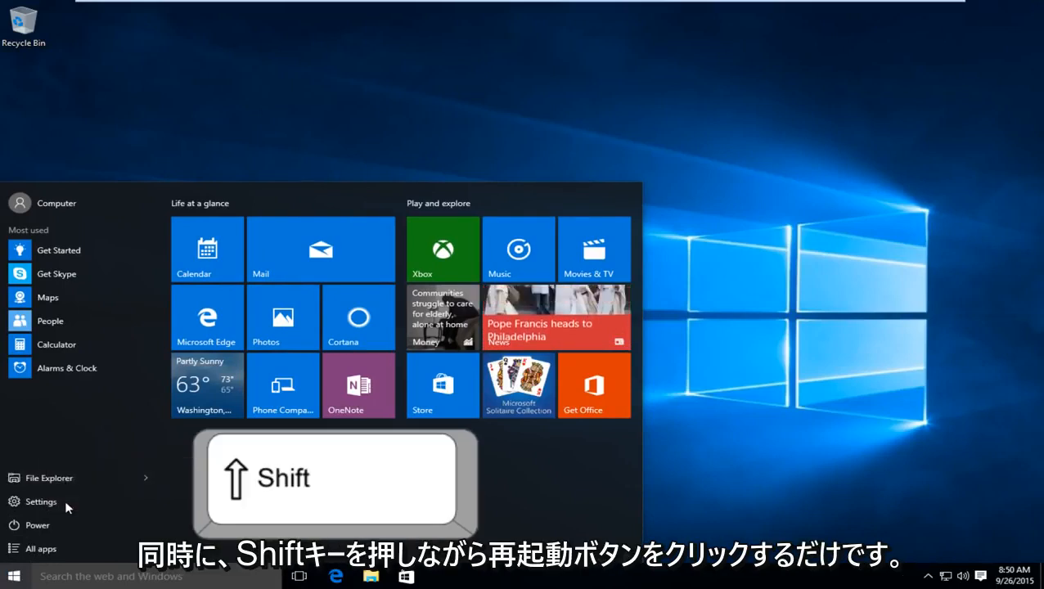
left_click(37, 524)
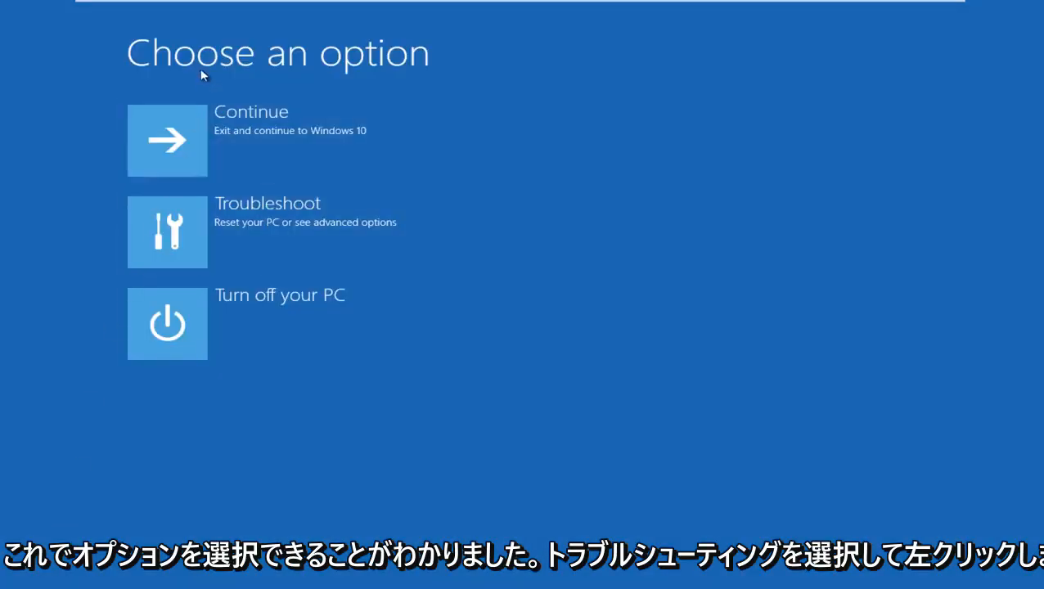
mouse_move(167, 231)
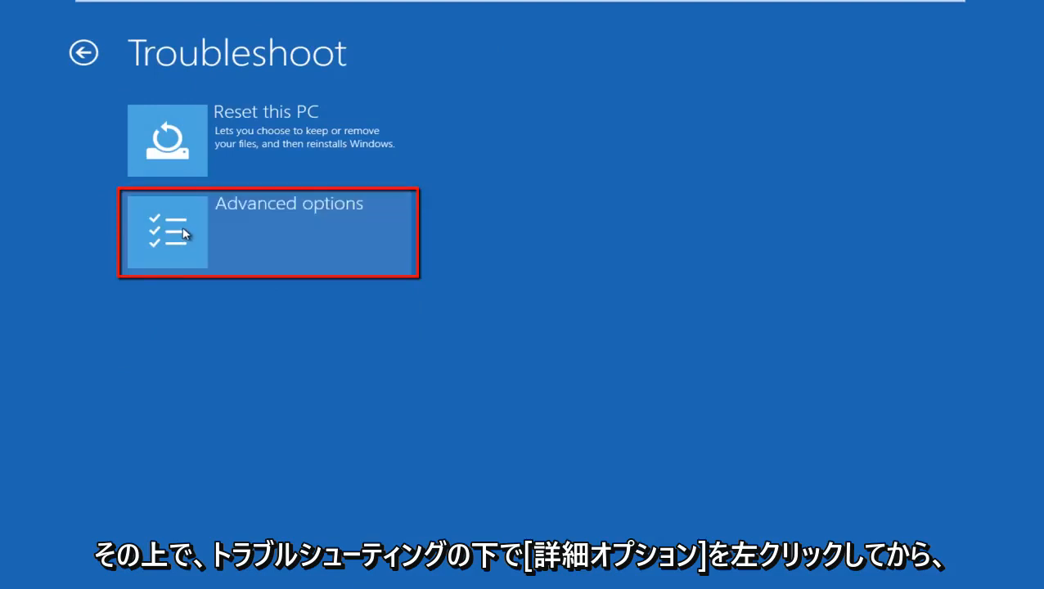
- Open Advanced options under Troubleshoot in the recovery screen
left_click(268, 232)
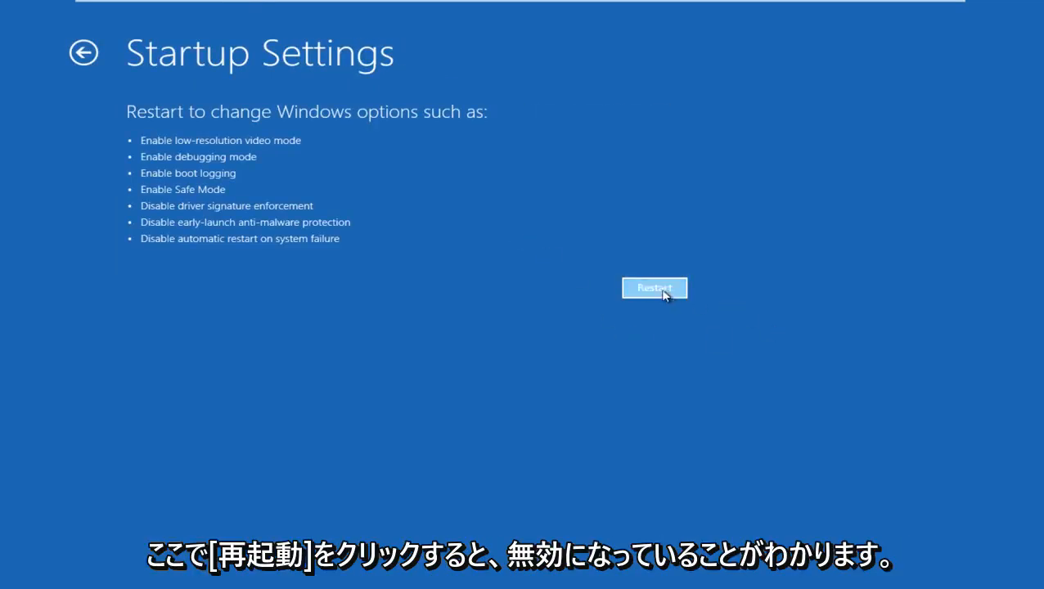
mouse_move(171, 217)
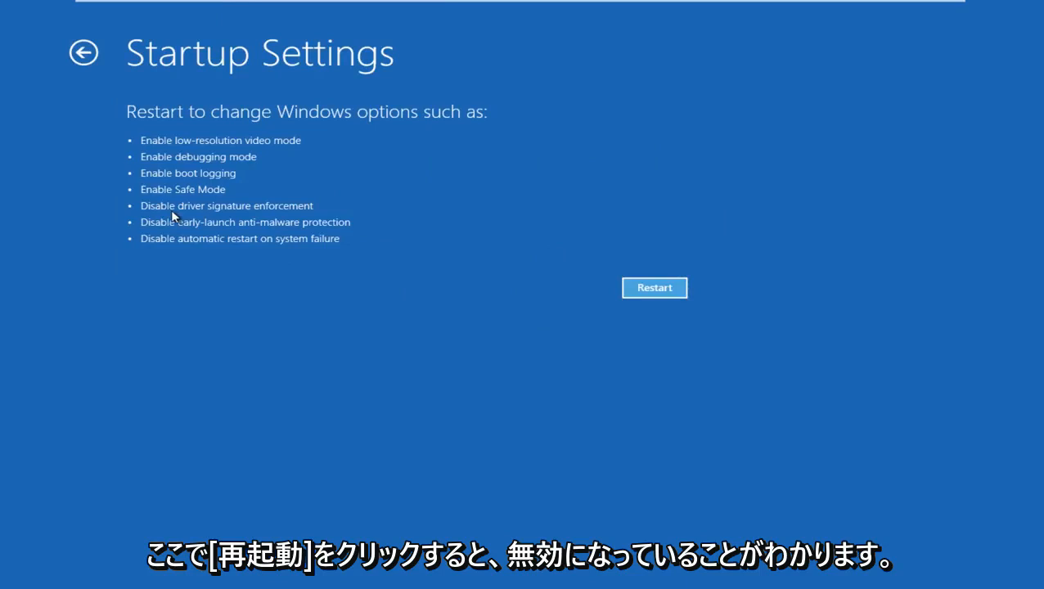
mouse_move(253, 223)
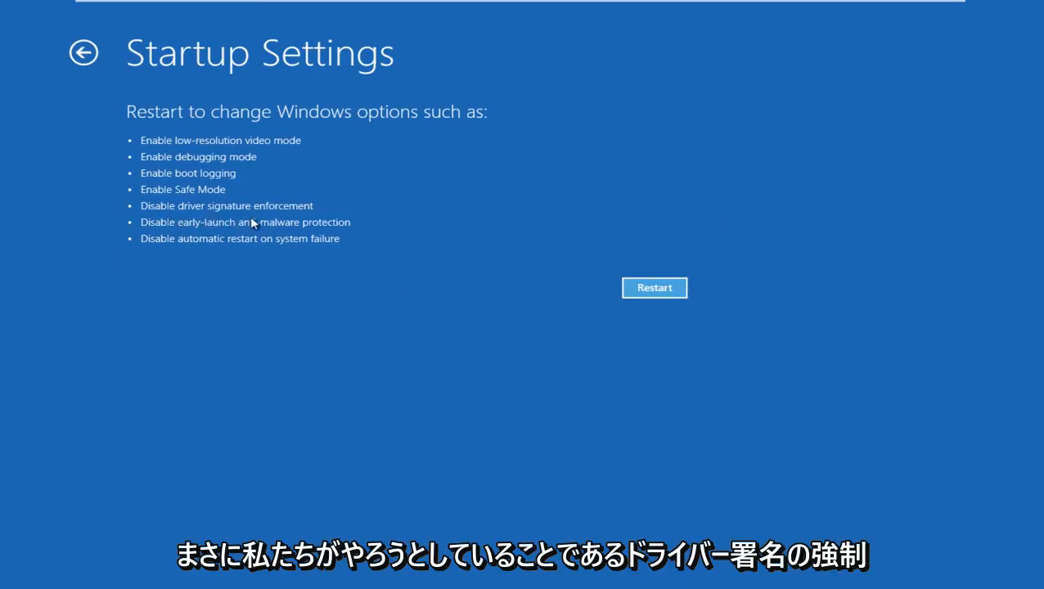
mouse_move(285, 223)
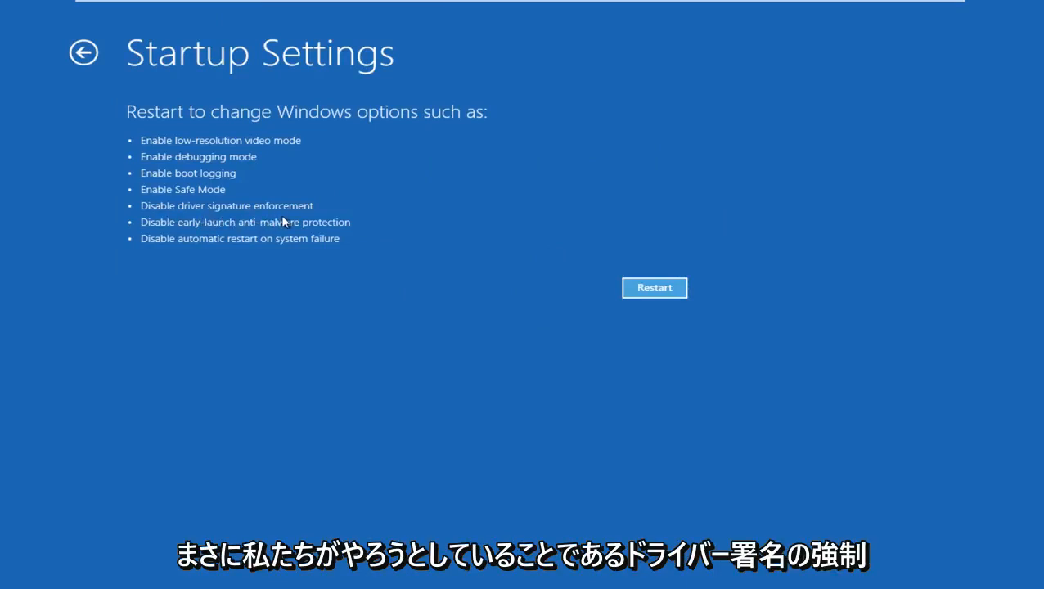
mouse_move(288, 217)
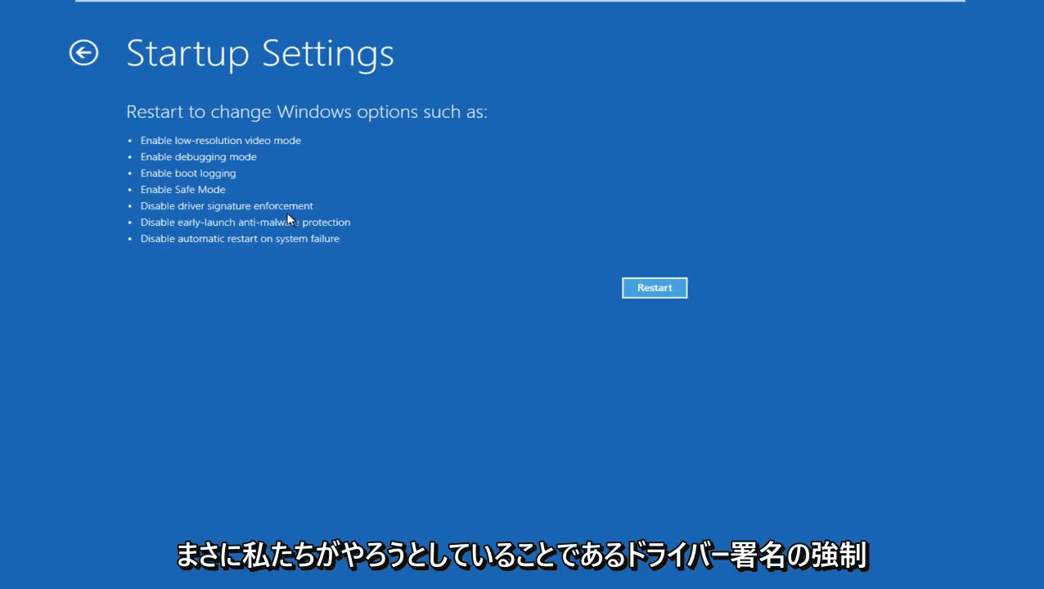
mouse_move(606, 283)
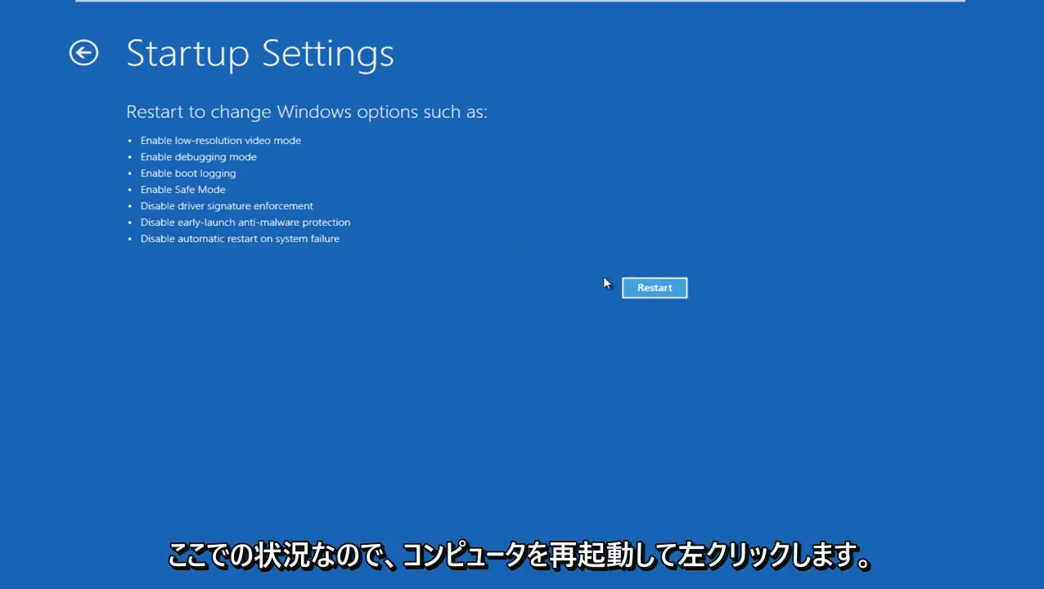
- Restart from Startup Settings to reach the numbered boot options menu
left_click(654, 287)
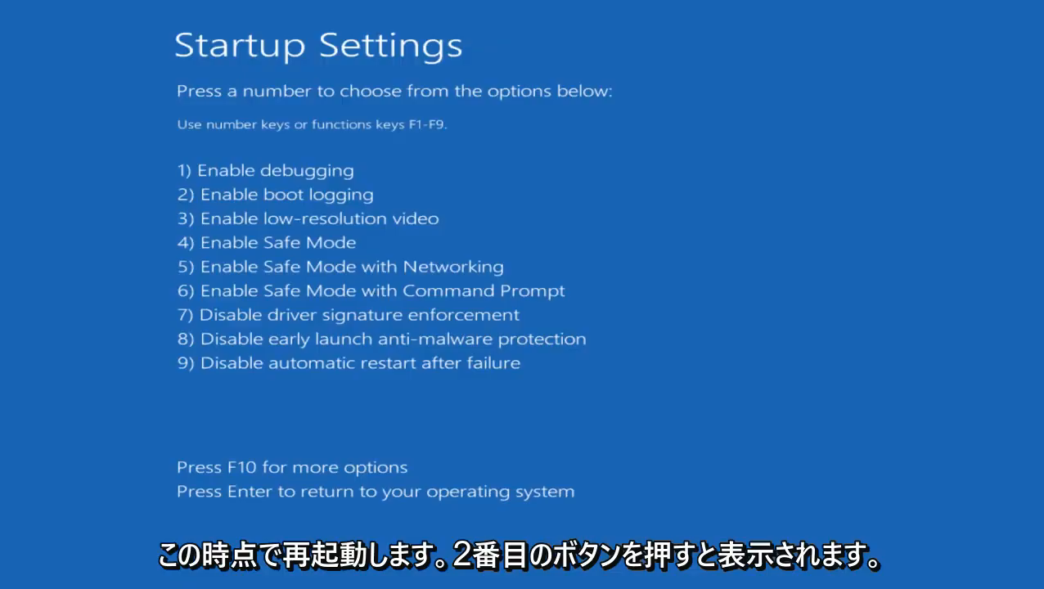